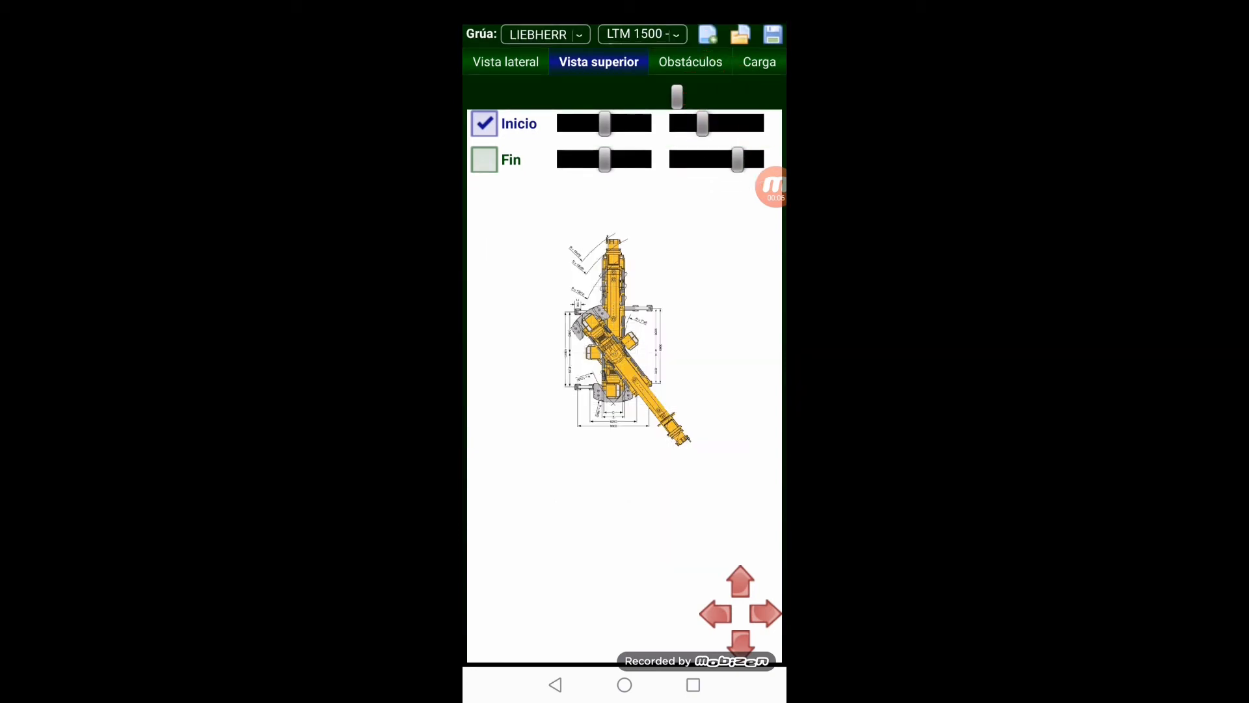
# Select the Liebherr LTM 1250 crane and show its Vista lateral load chart with 64° boom.
pyautogui.click(640, 33)
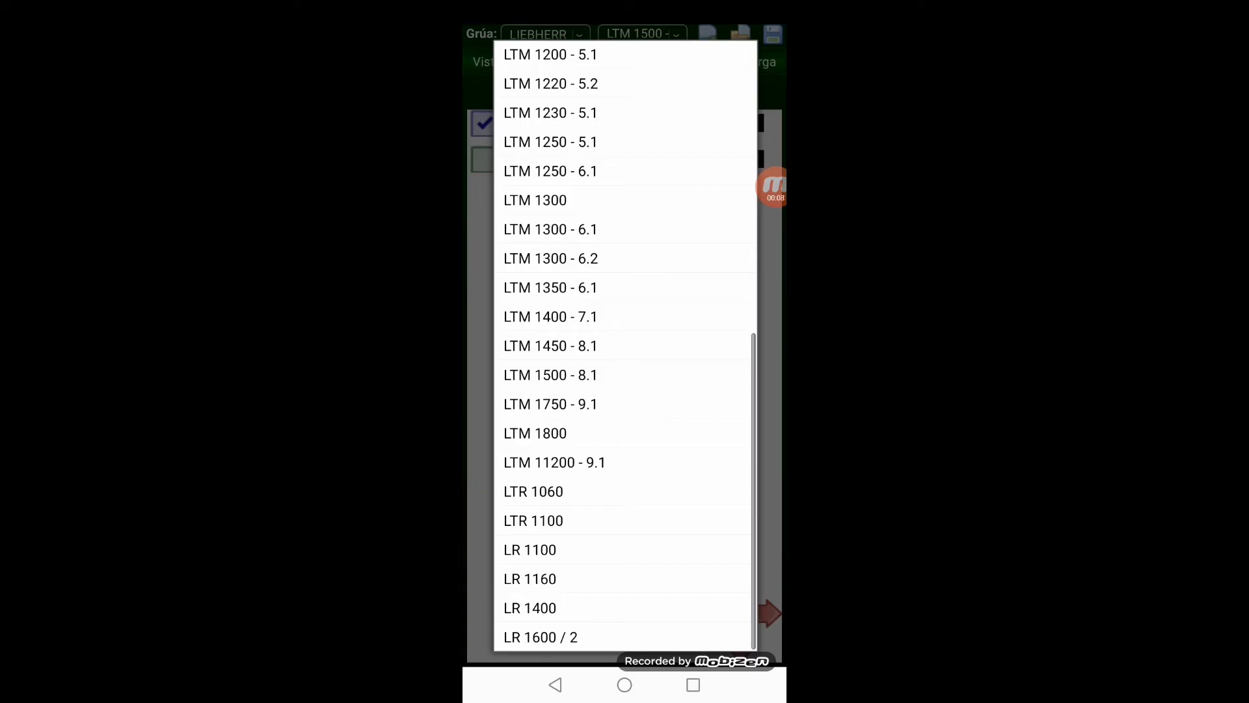
pyautogui.click(550, 141)
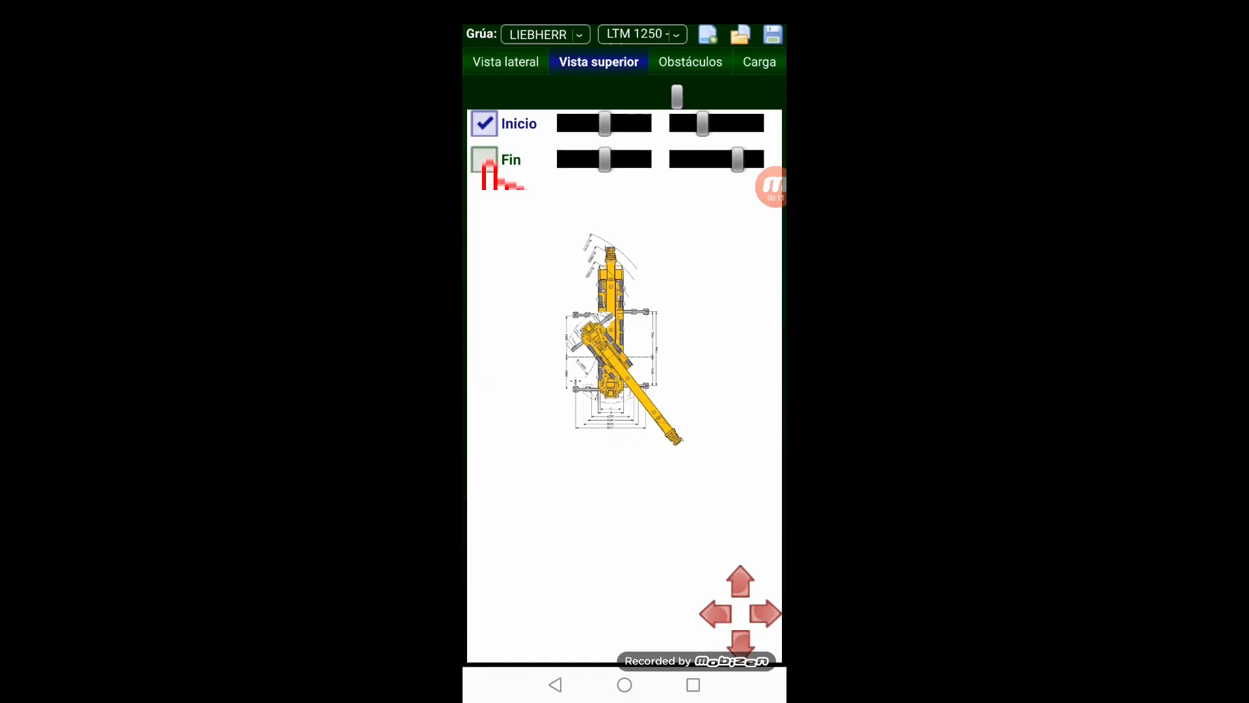
pyautogui.click(506, 61)
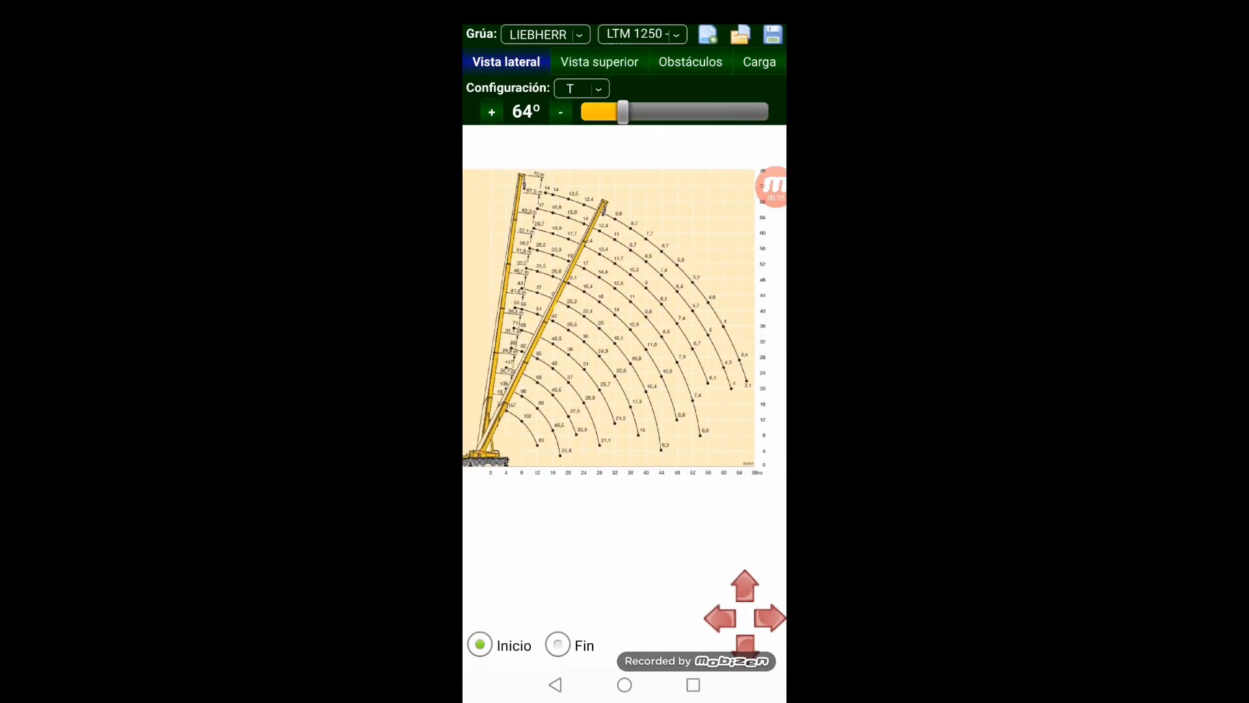
# Enter the load dimensions and left-side height, giving 6.0 and 10.91 m slings, 7.92 m to hook.
pyautogui.click(757, 61)
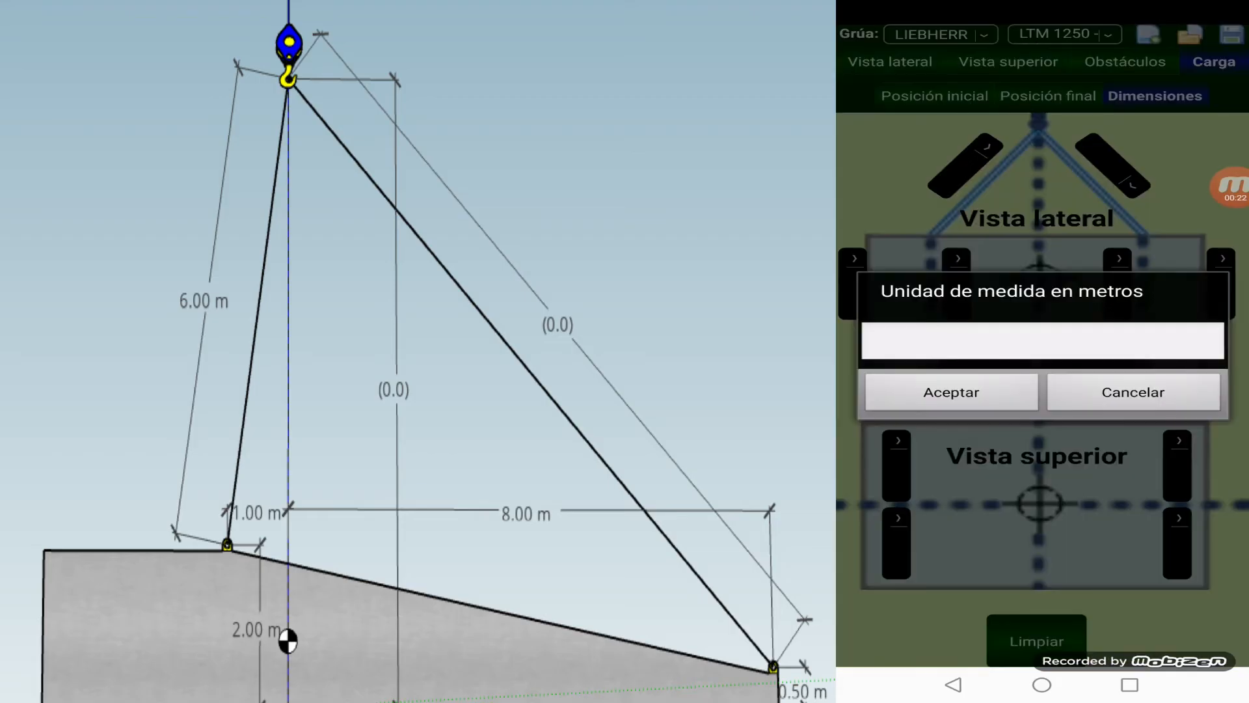
pyautogui.write('1')
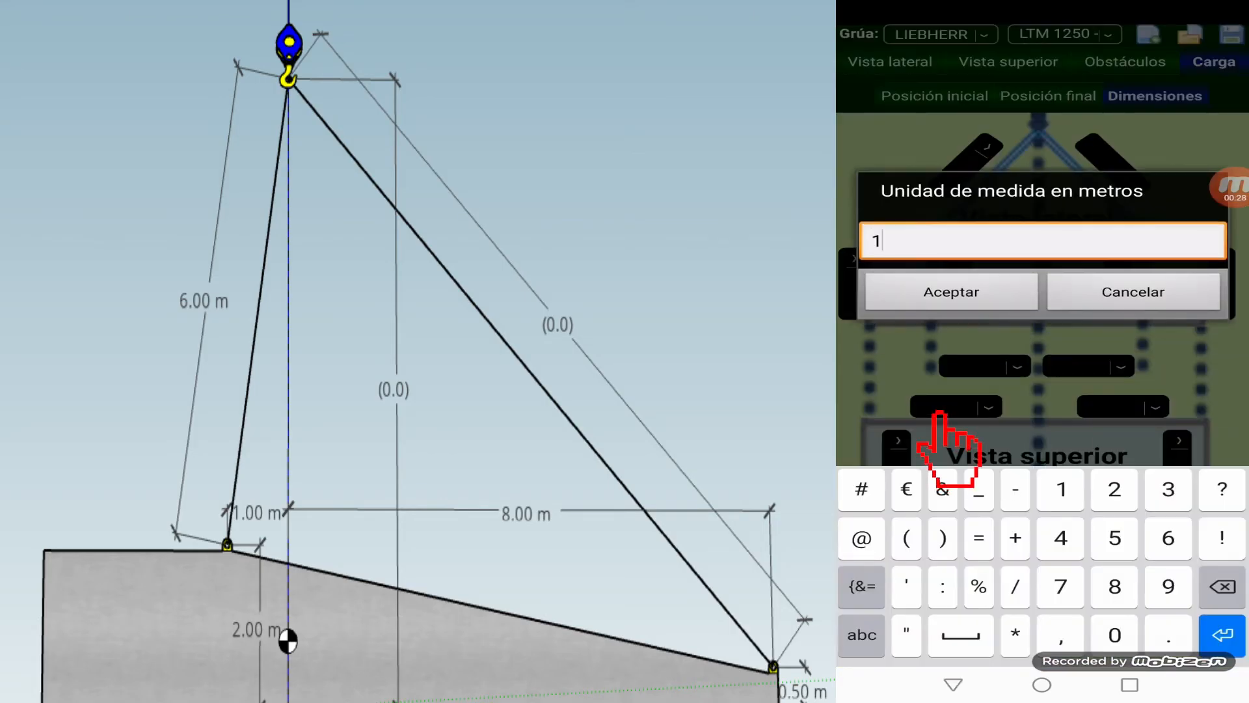
pyautogui.click(951, 291)
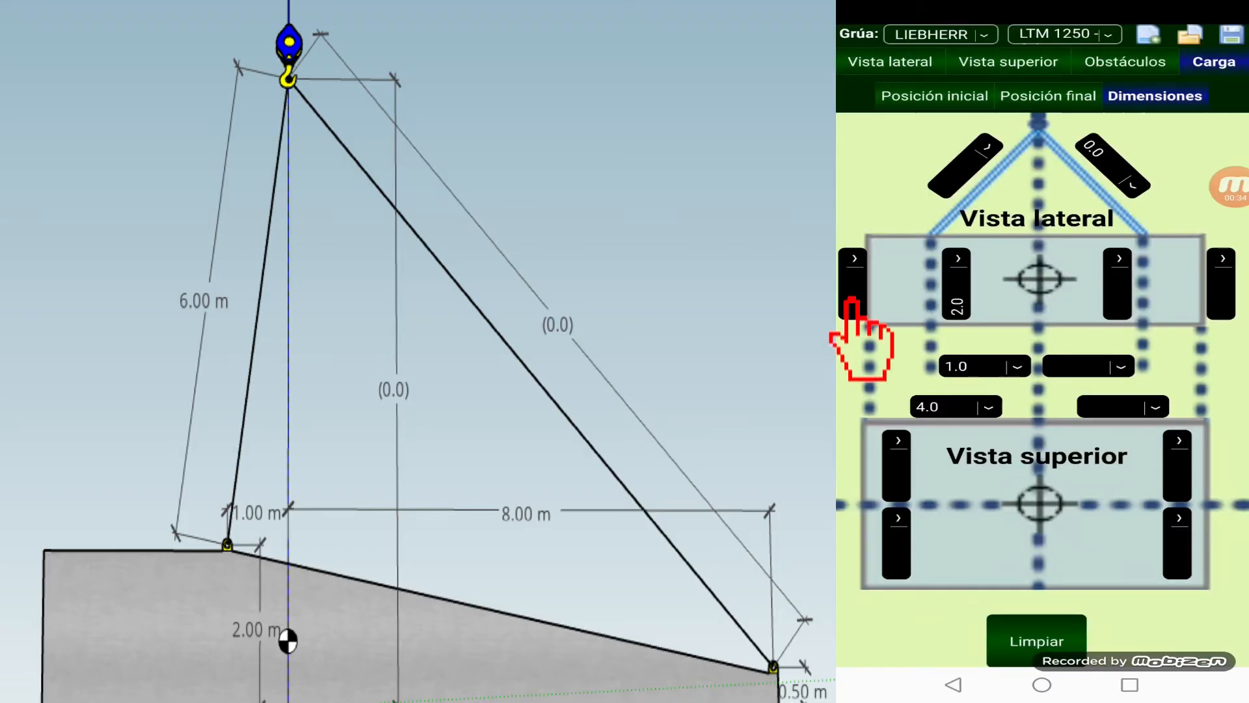
pyautogui.click(855, 258)
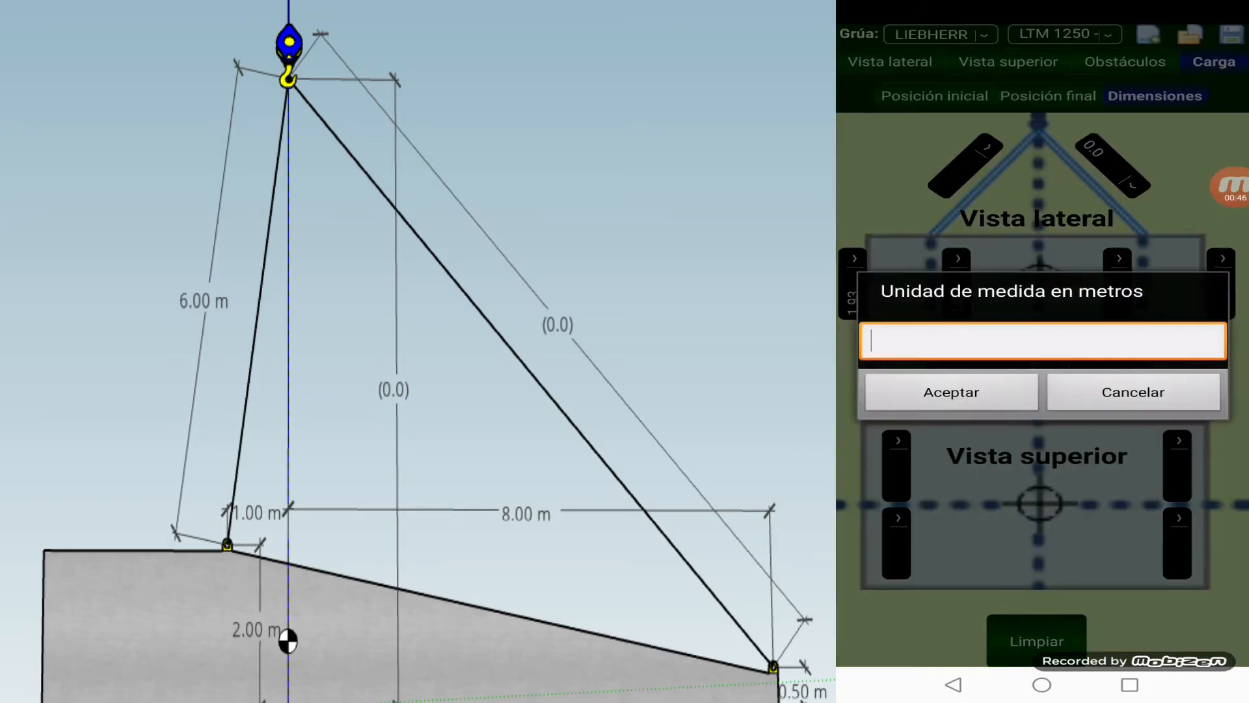
pyautogui.click(948, 391)
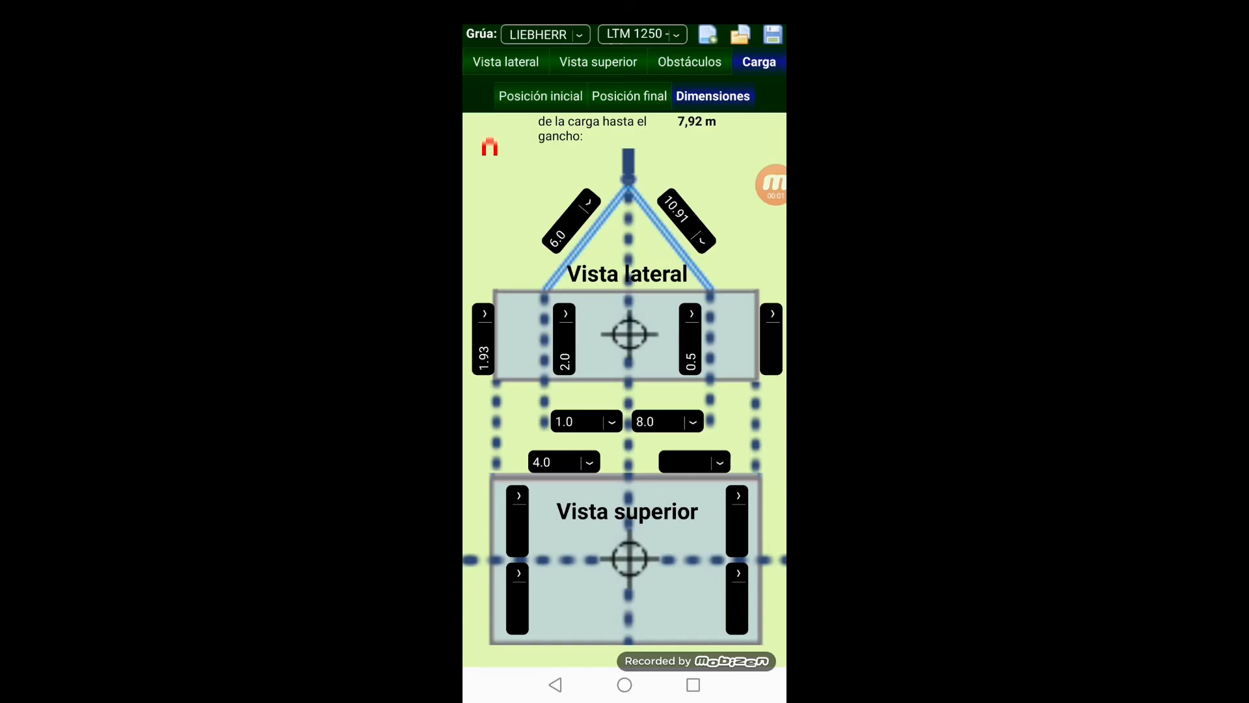
pyautogui.click(506, 62)
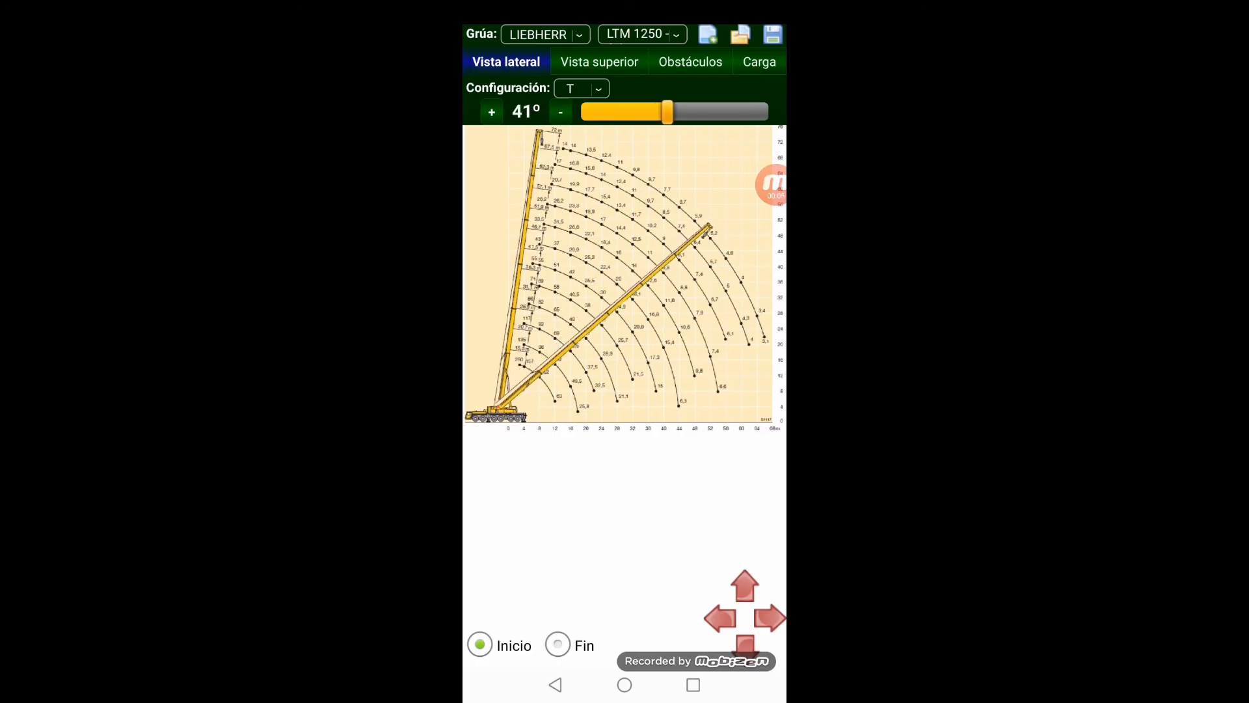
pyautogui.click(757, 61)
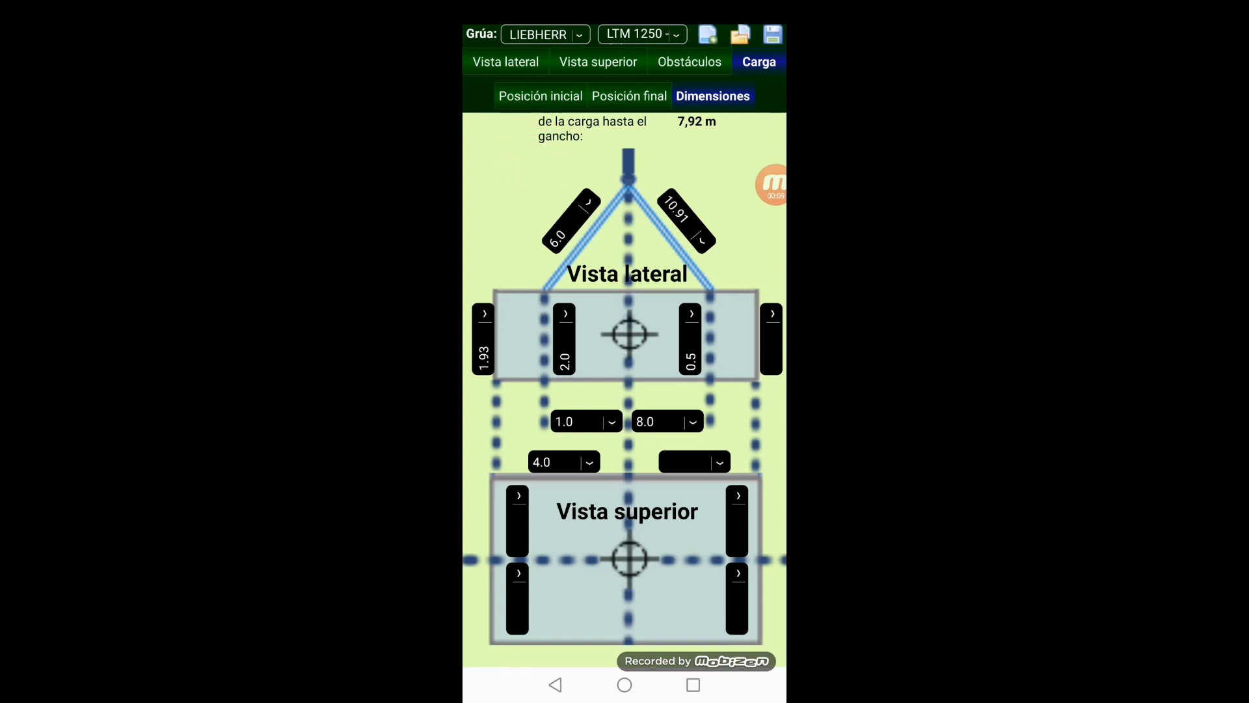
pyautogui.click(541, 96)
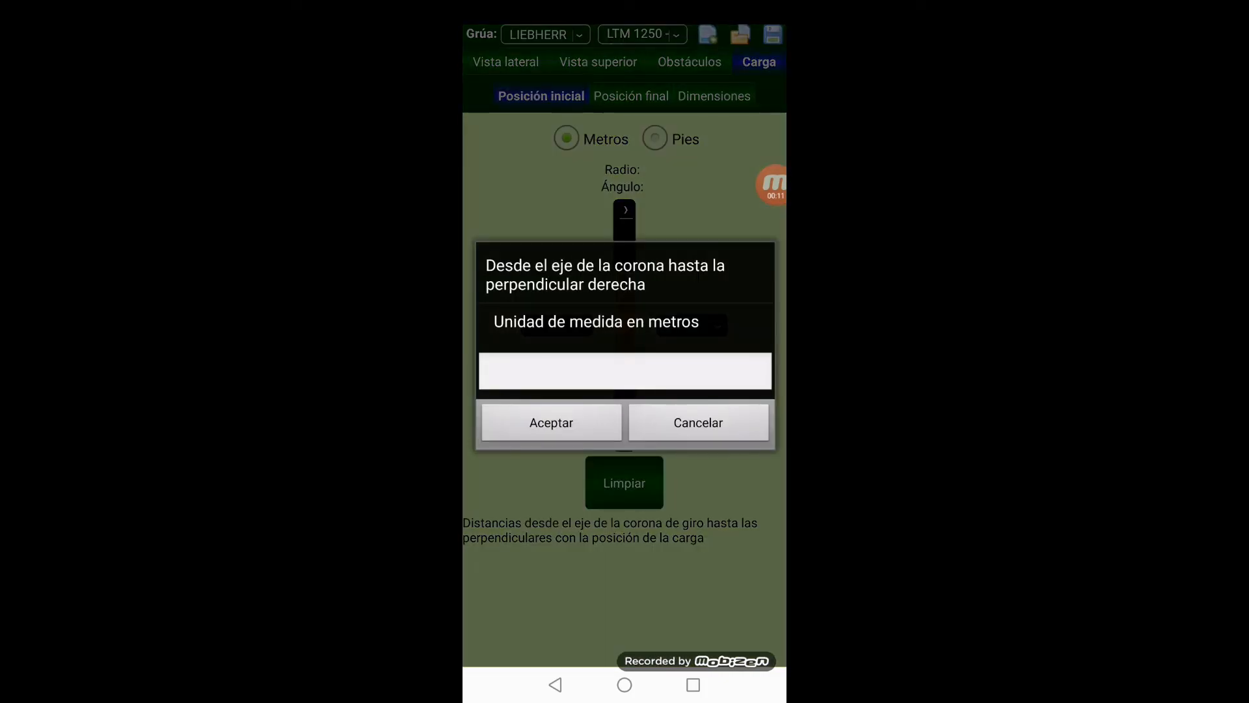
# Set the load start 15 m right, view it under the boom, then go home.
pyautogui.write('1')
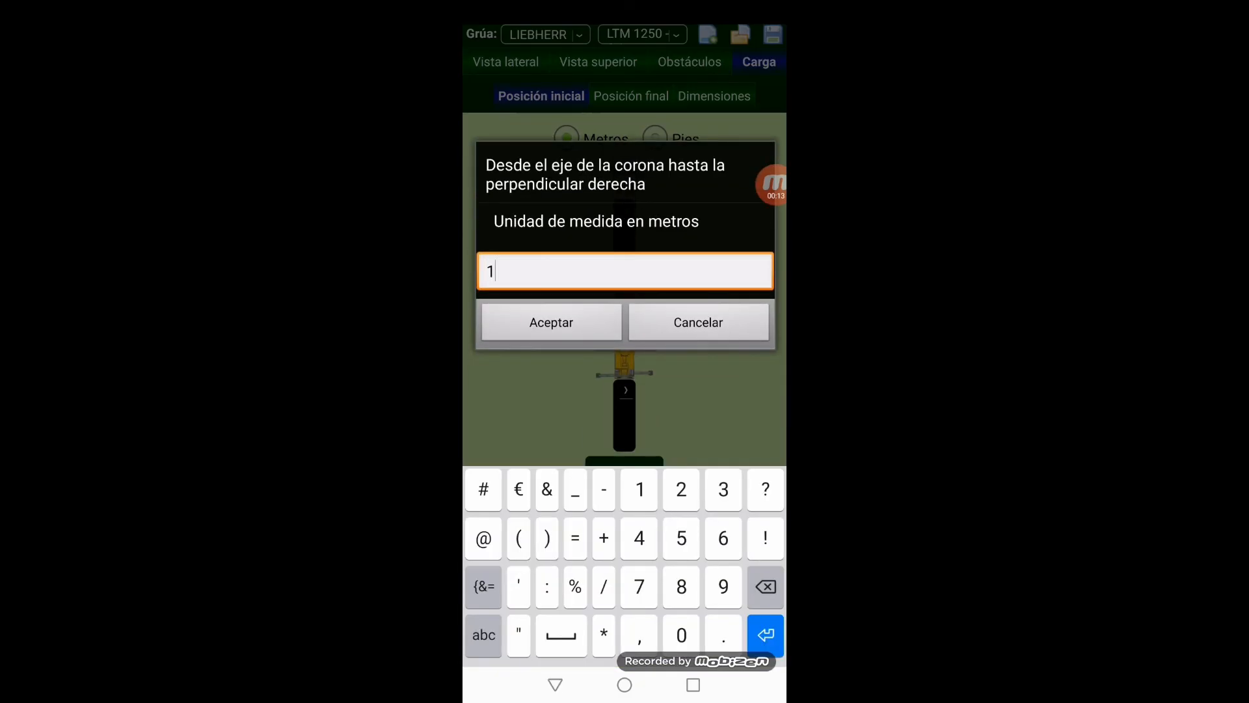
pyautogui.click(550, 322)
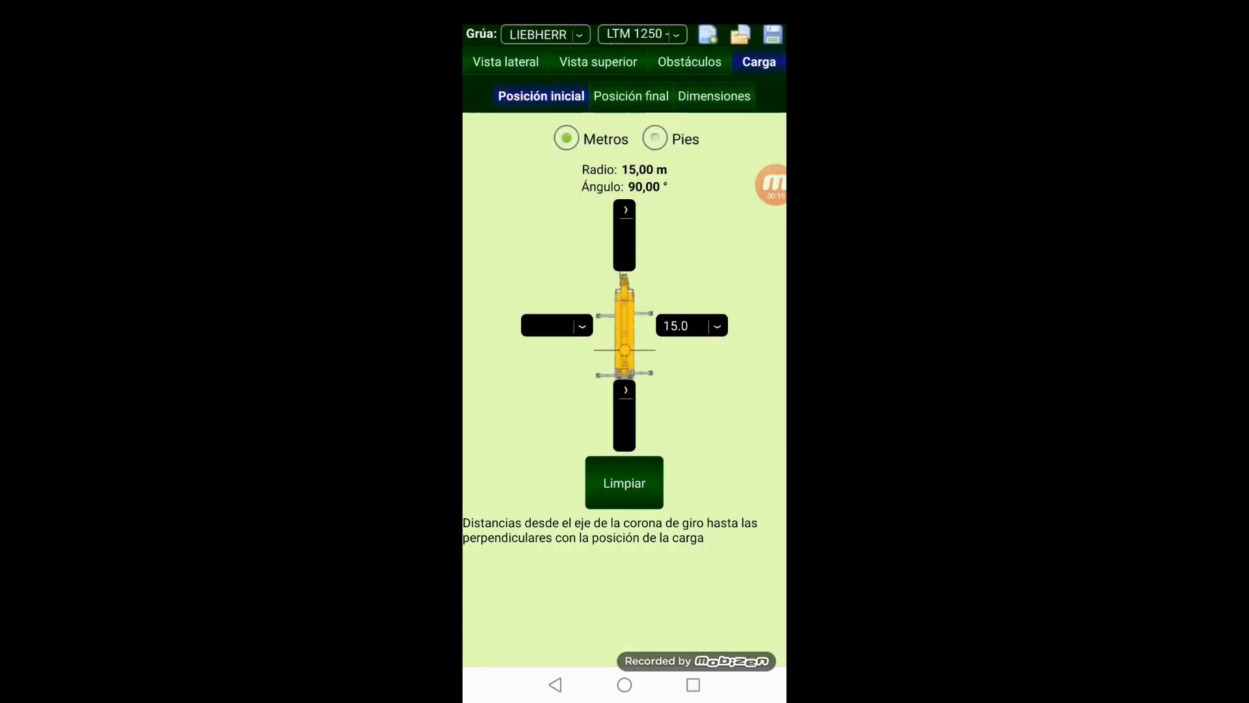
pyautogui.click(505, 61)
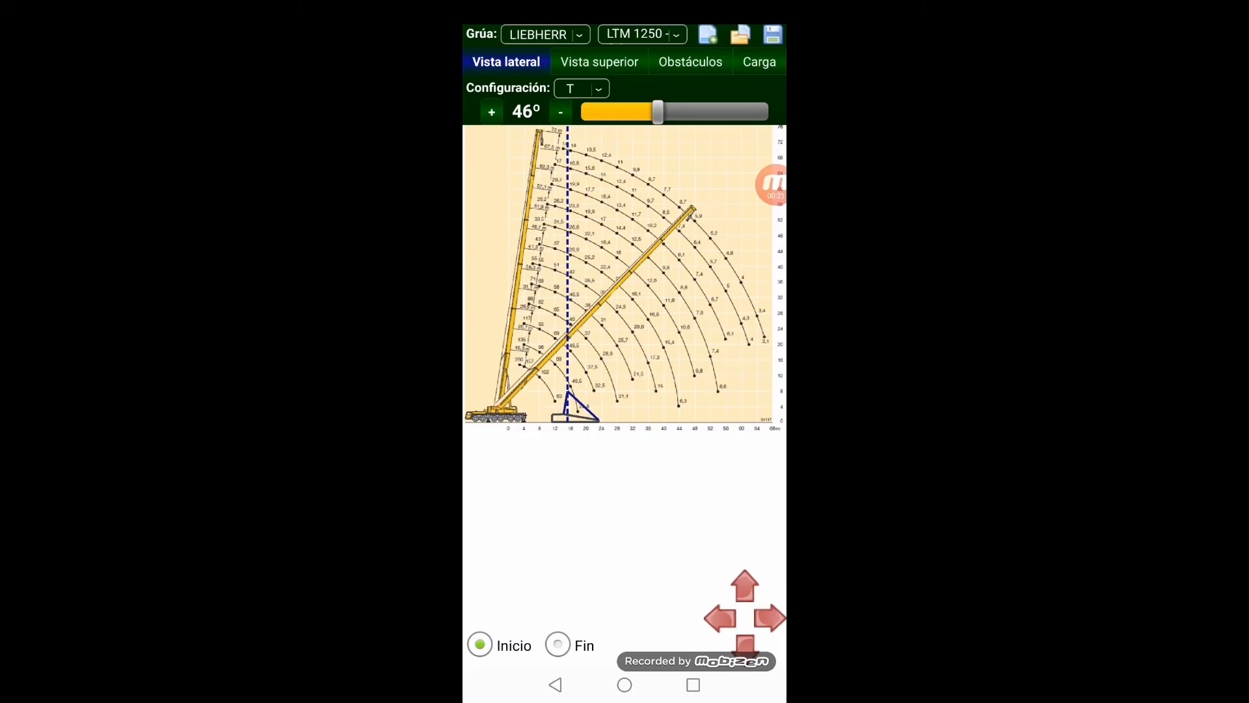
pyautogui.click(624, 685)
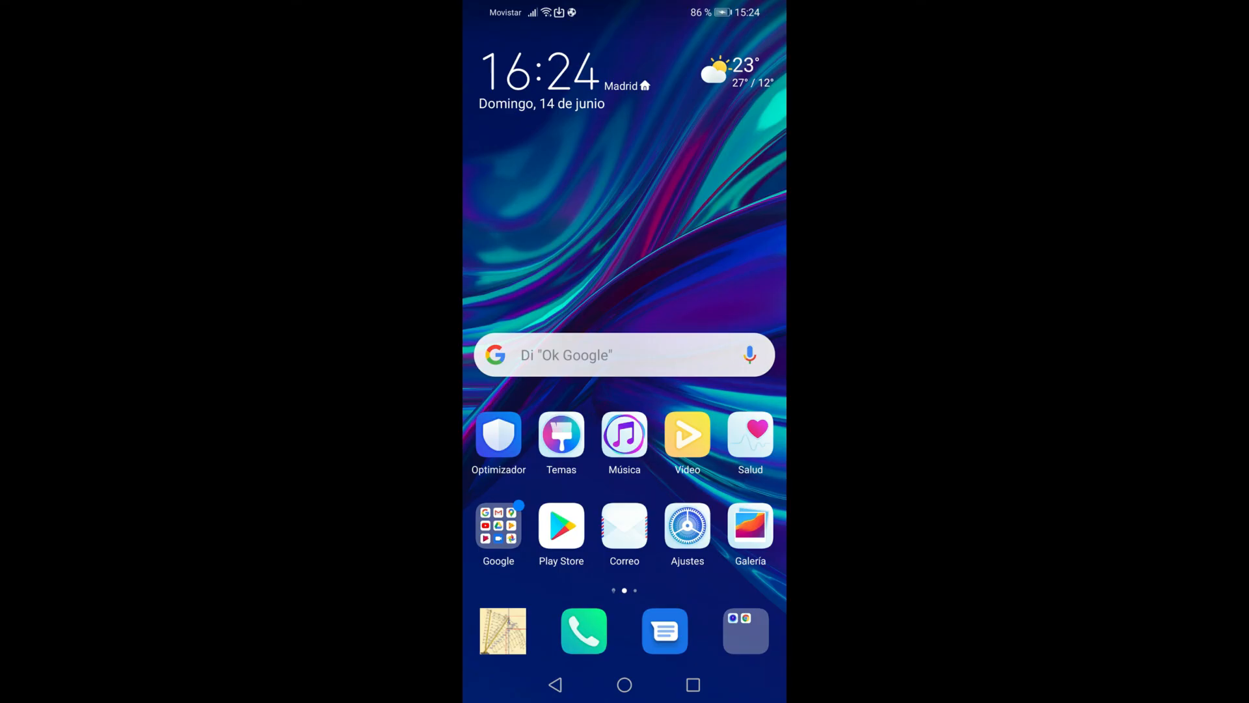